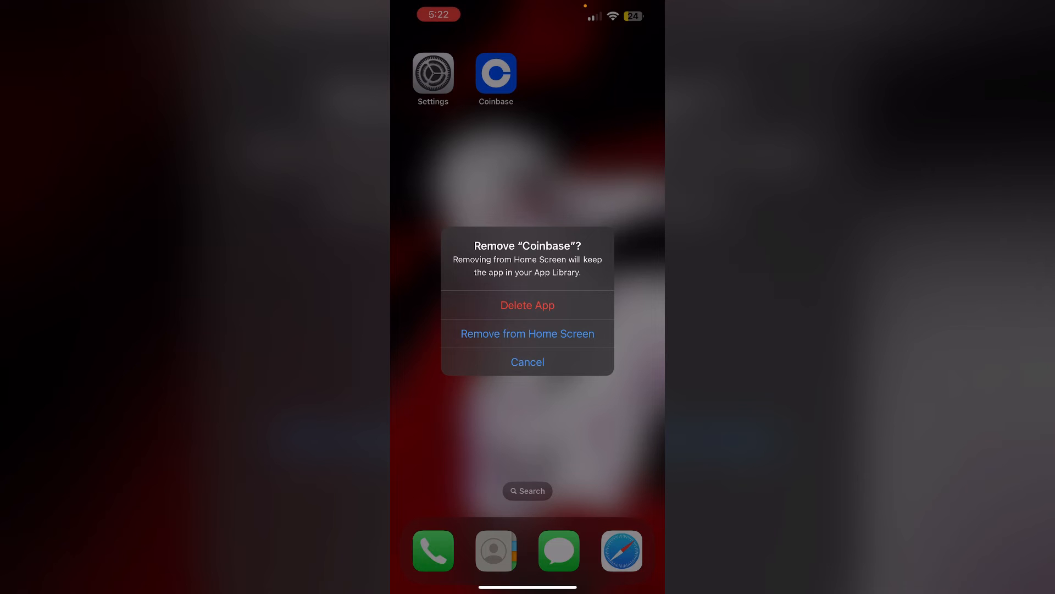
- Cancel the Remove "Coinbase"? alert so Coinbase stays on the Home Screen
click(527, 362)
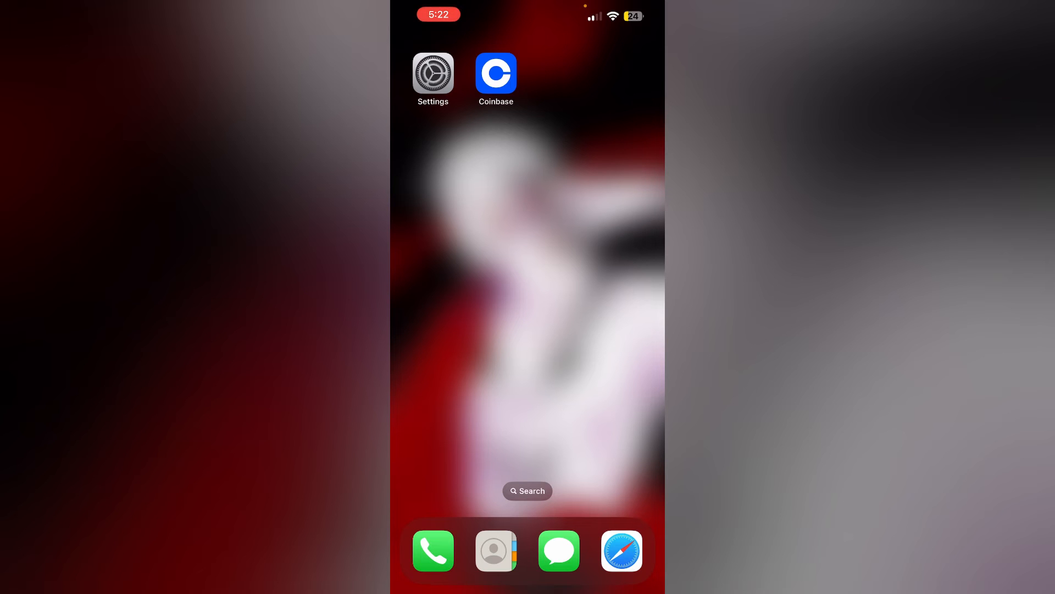